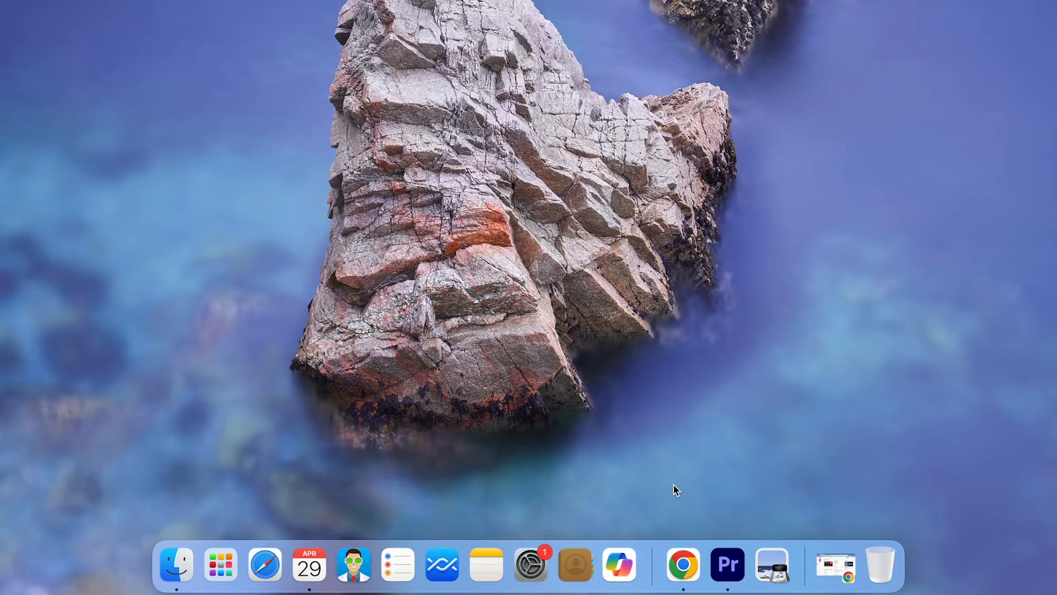
- Open the Apple menu from the Finder menu bar
click(30, 20)
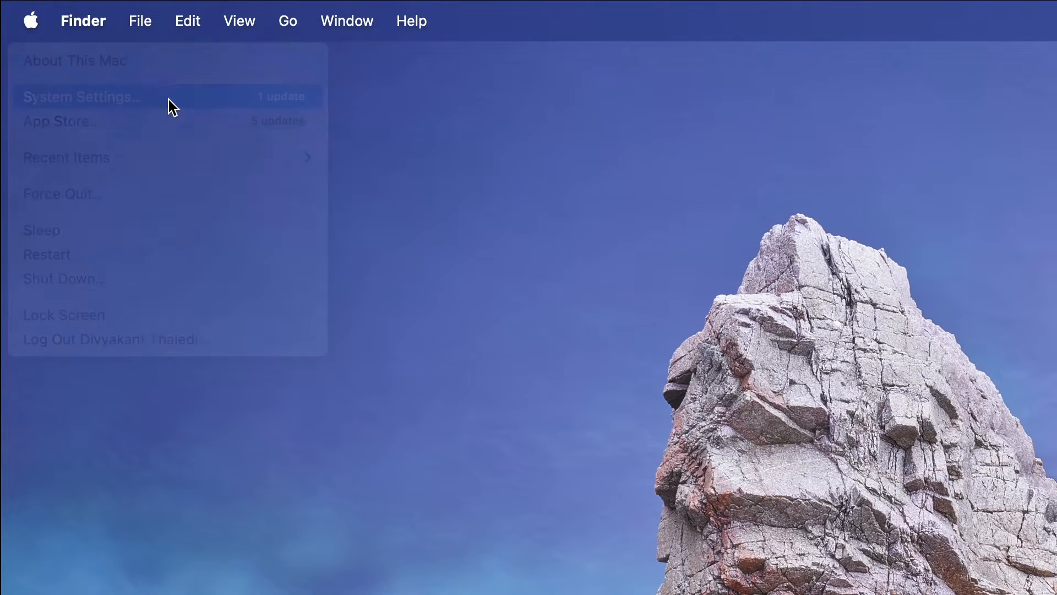
- Open System Settings and go to General's Login Items page
click(83, 97)
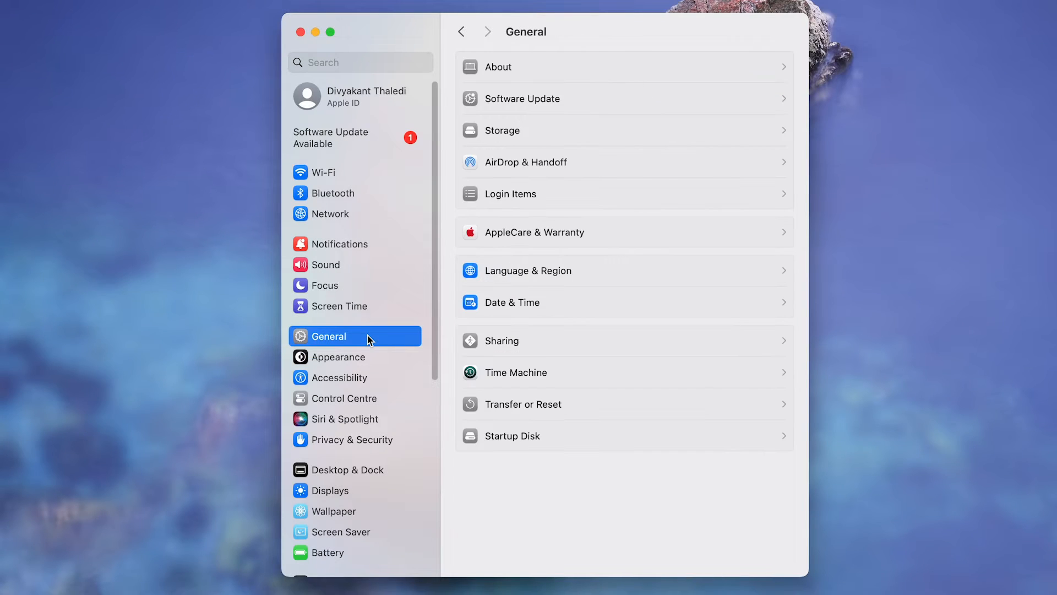
mouse_move(745, 200)
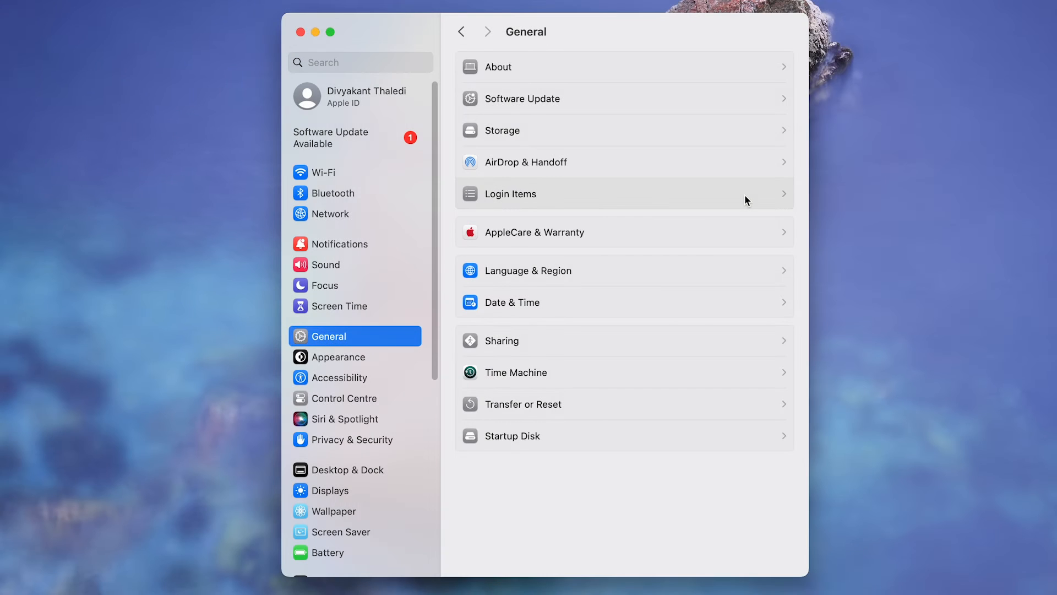
click(509, 195)
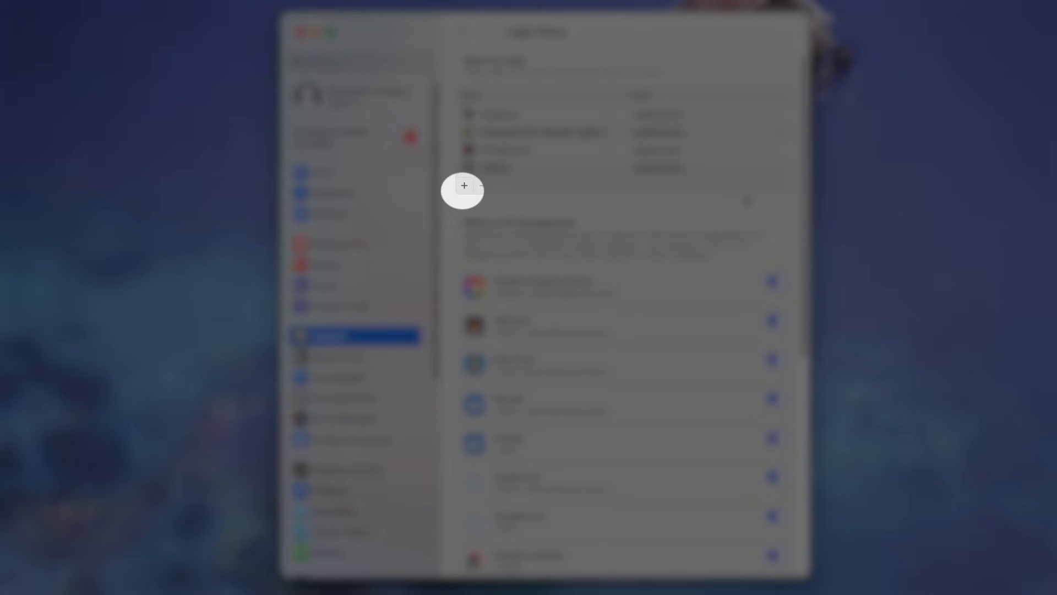
- Start adding an app under Open at Login and scroll Applications to find Slack
click(464, 185)
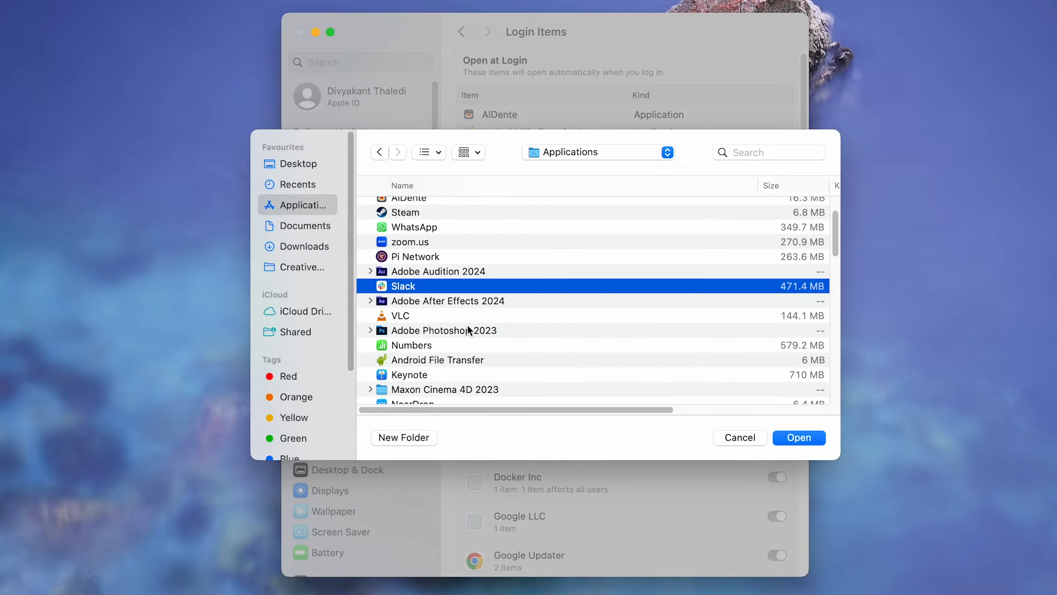
scroll(down, 3)
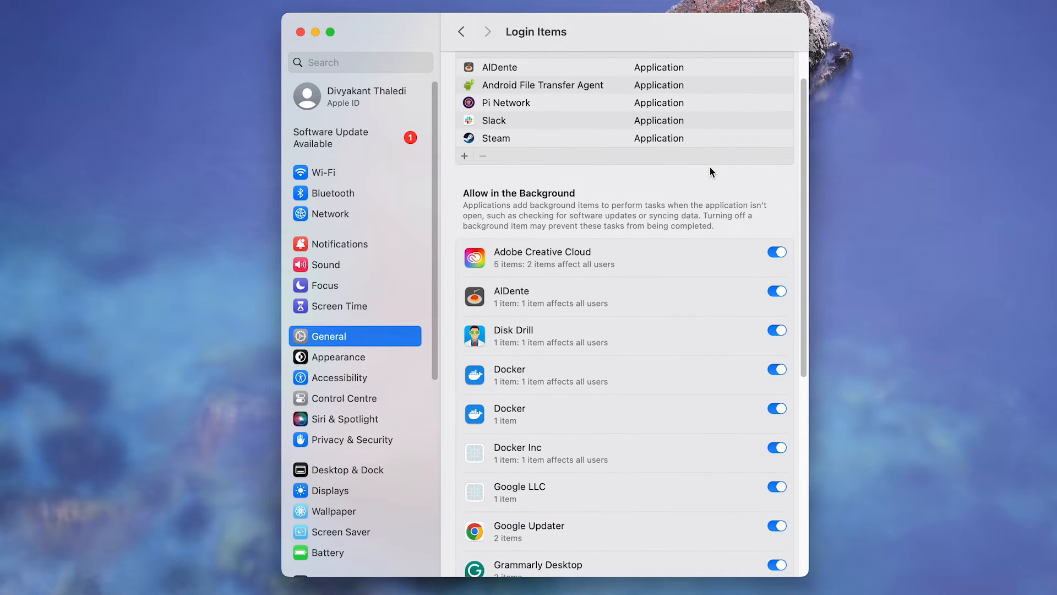
scroll(up, 3)
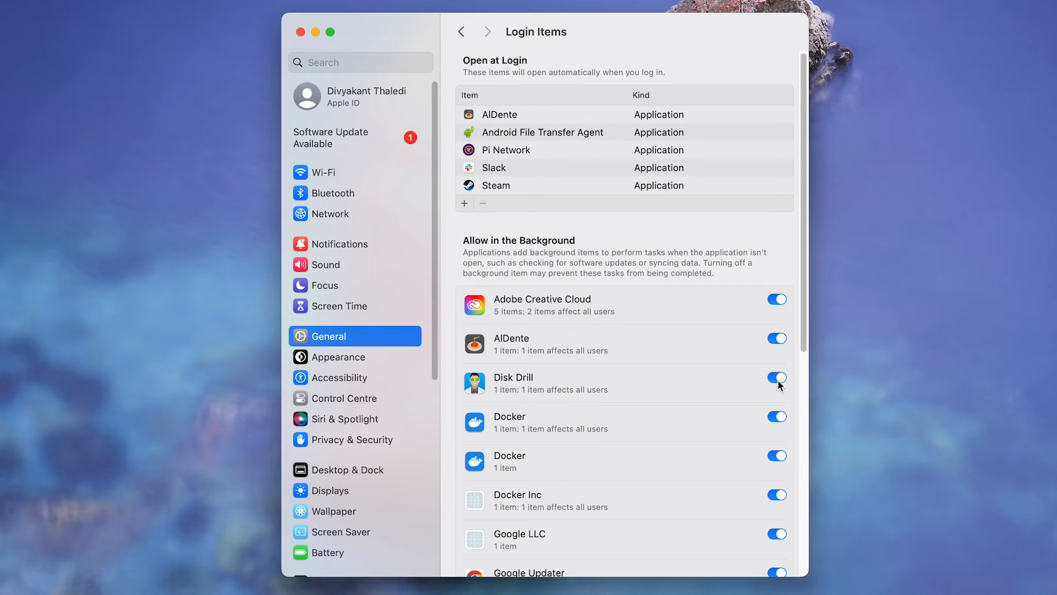
- Switch off Disk Drill under Allow in the Background and authorize the change
click(775, 377)
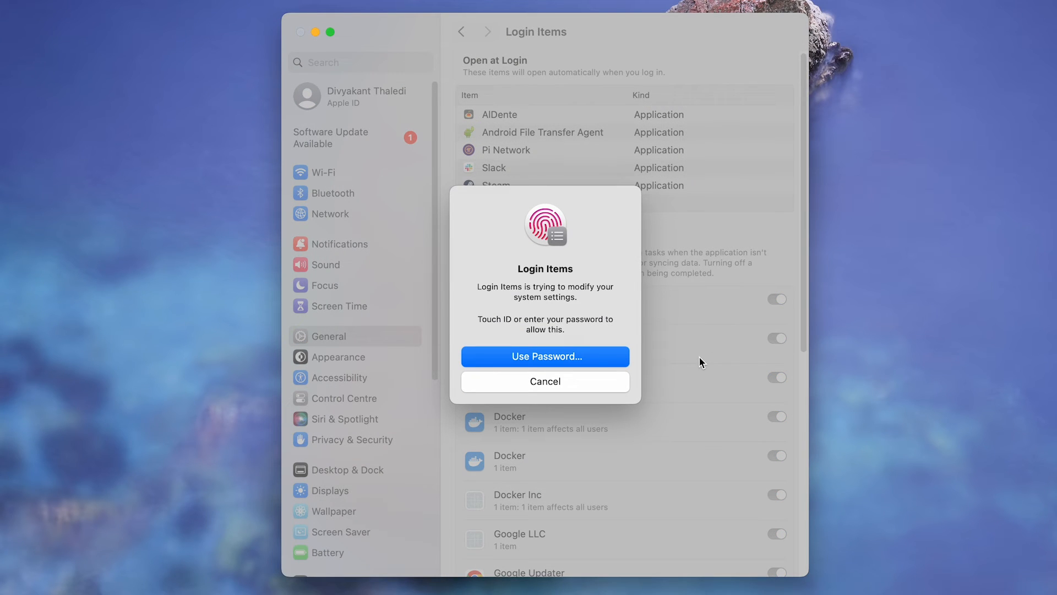
click(545, 381)
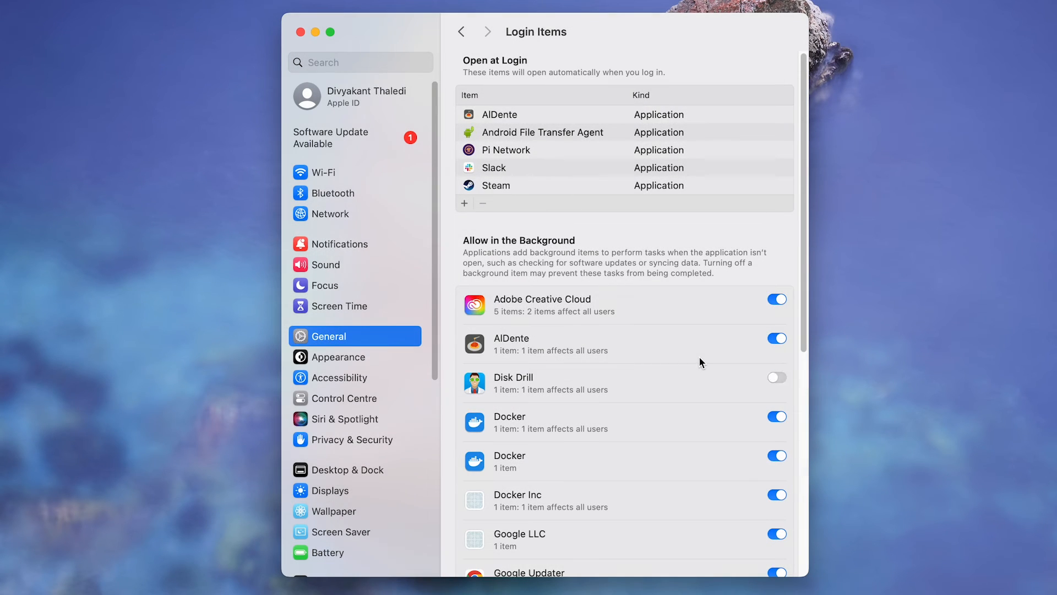
mouse_move(754, 440)
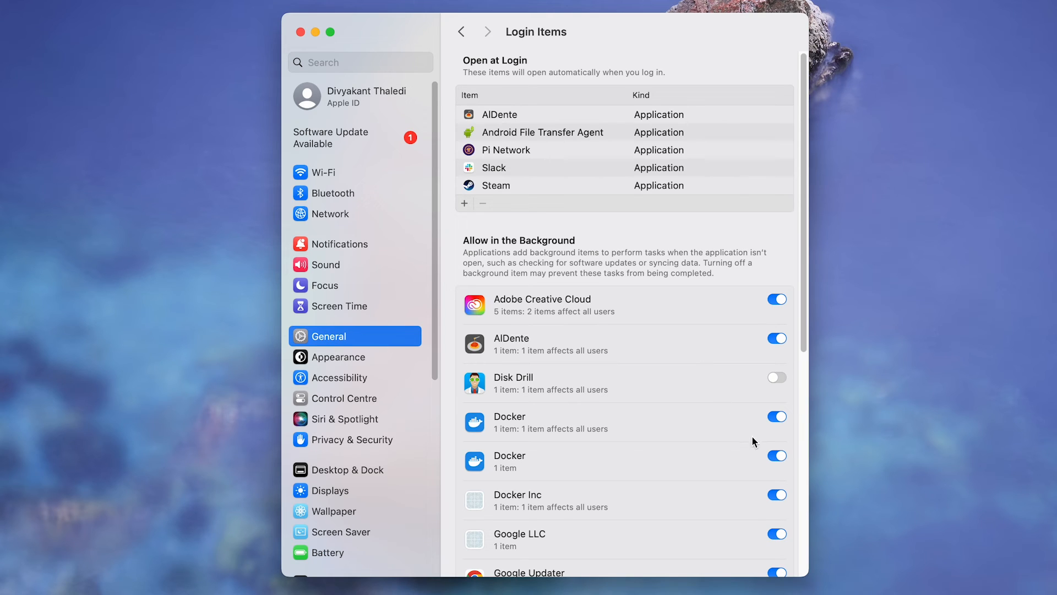